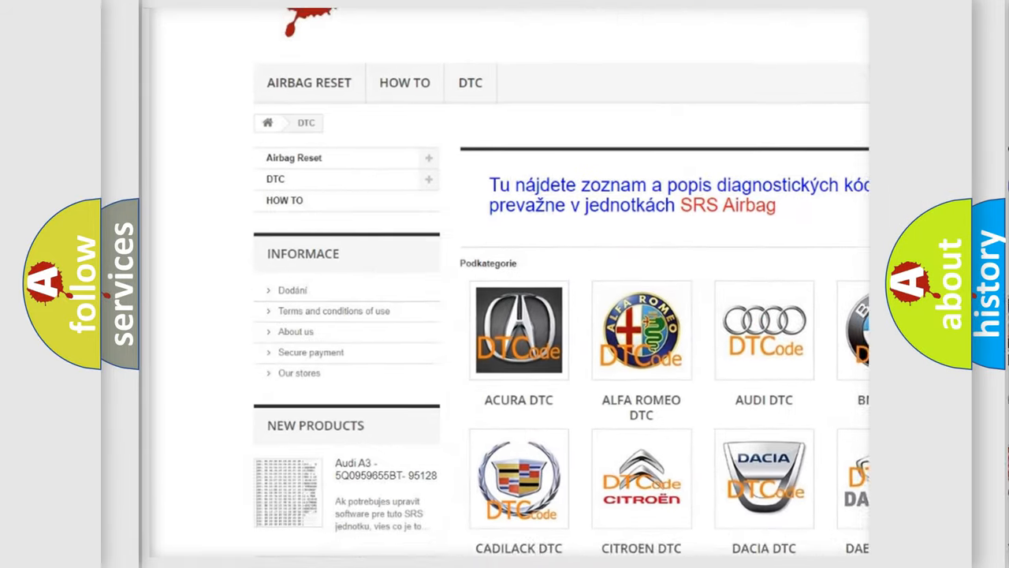
scroll("down", 3)
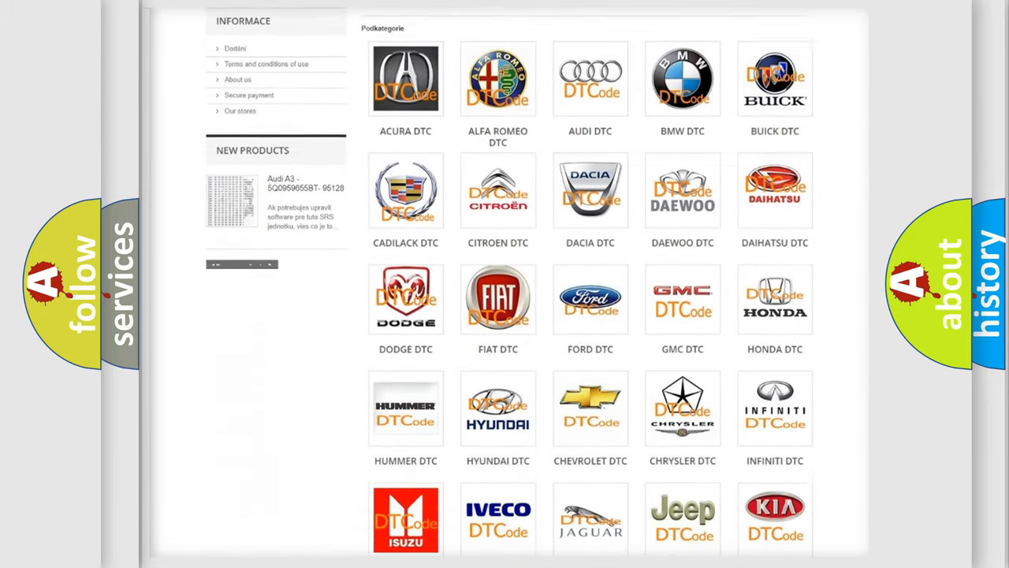
scroll("down", 3)
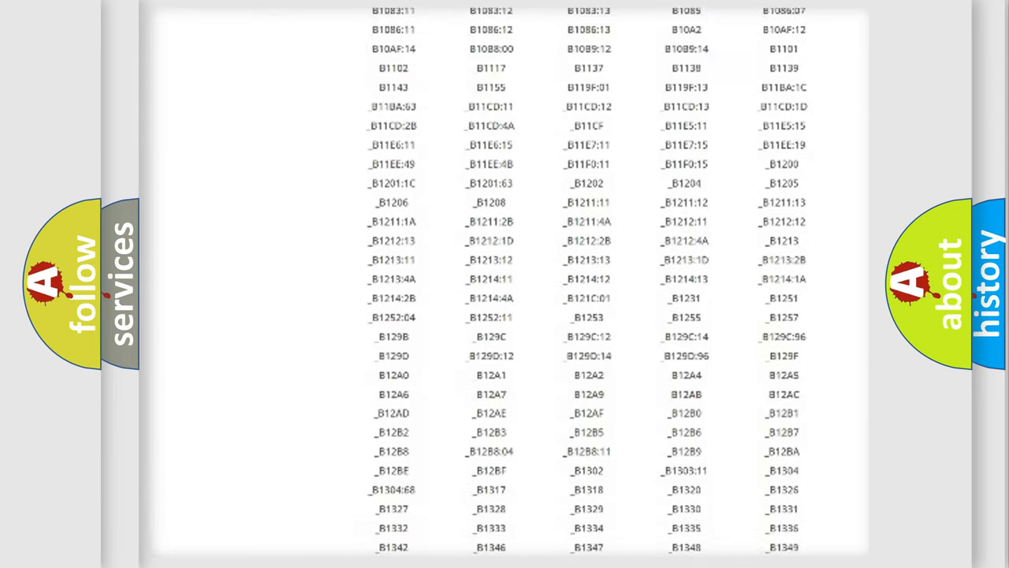
scroll("down", 3)
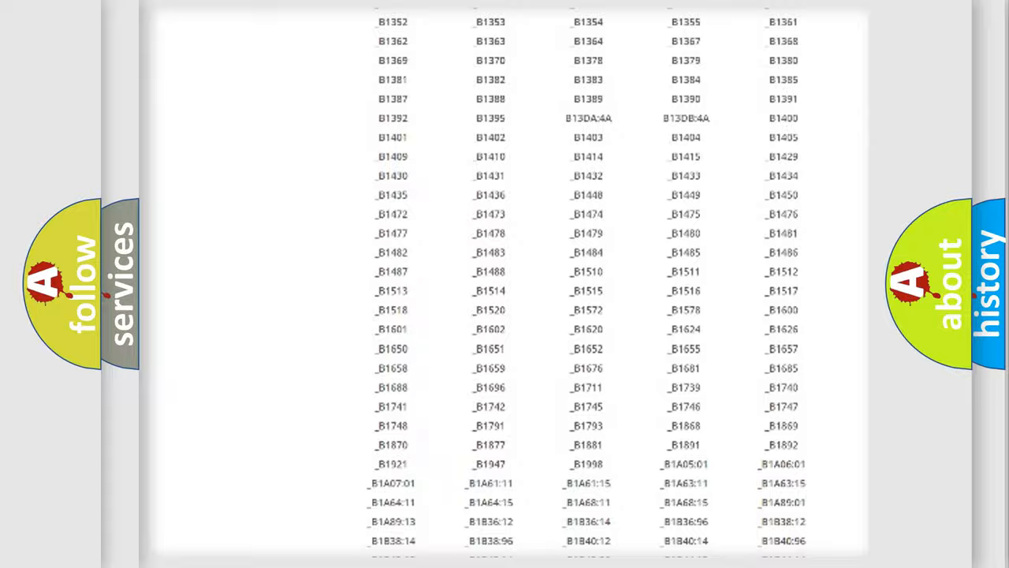